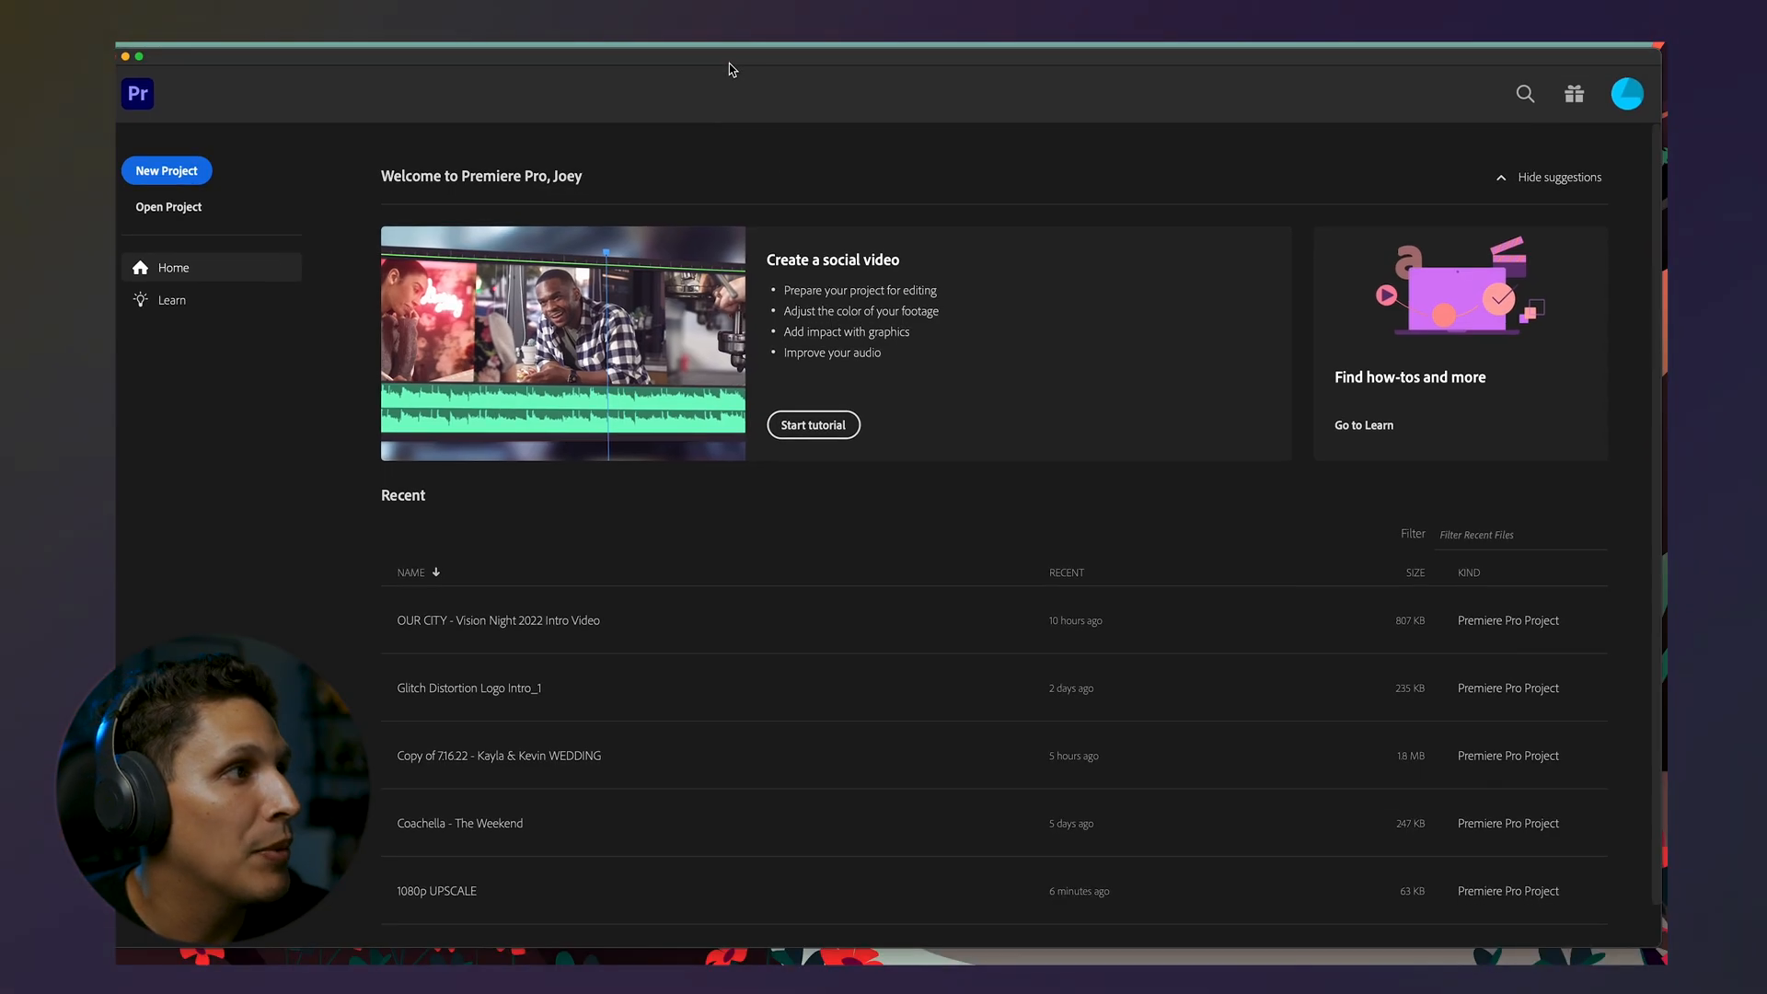
- Start a new project and name it 1080P UPSCALE
{"action": "left_click", "coordinate": [165, 170]}
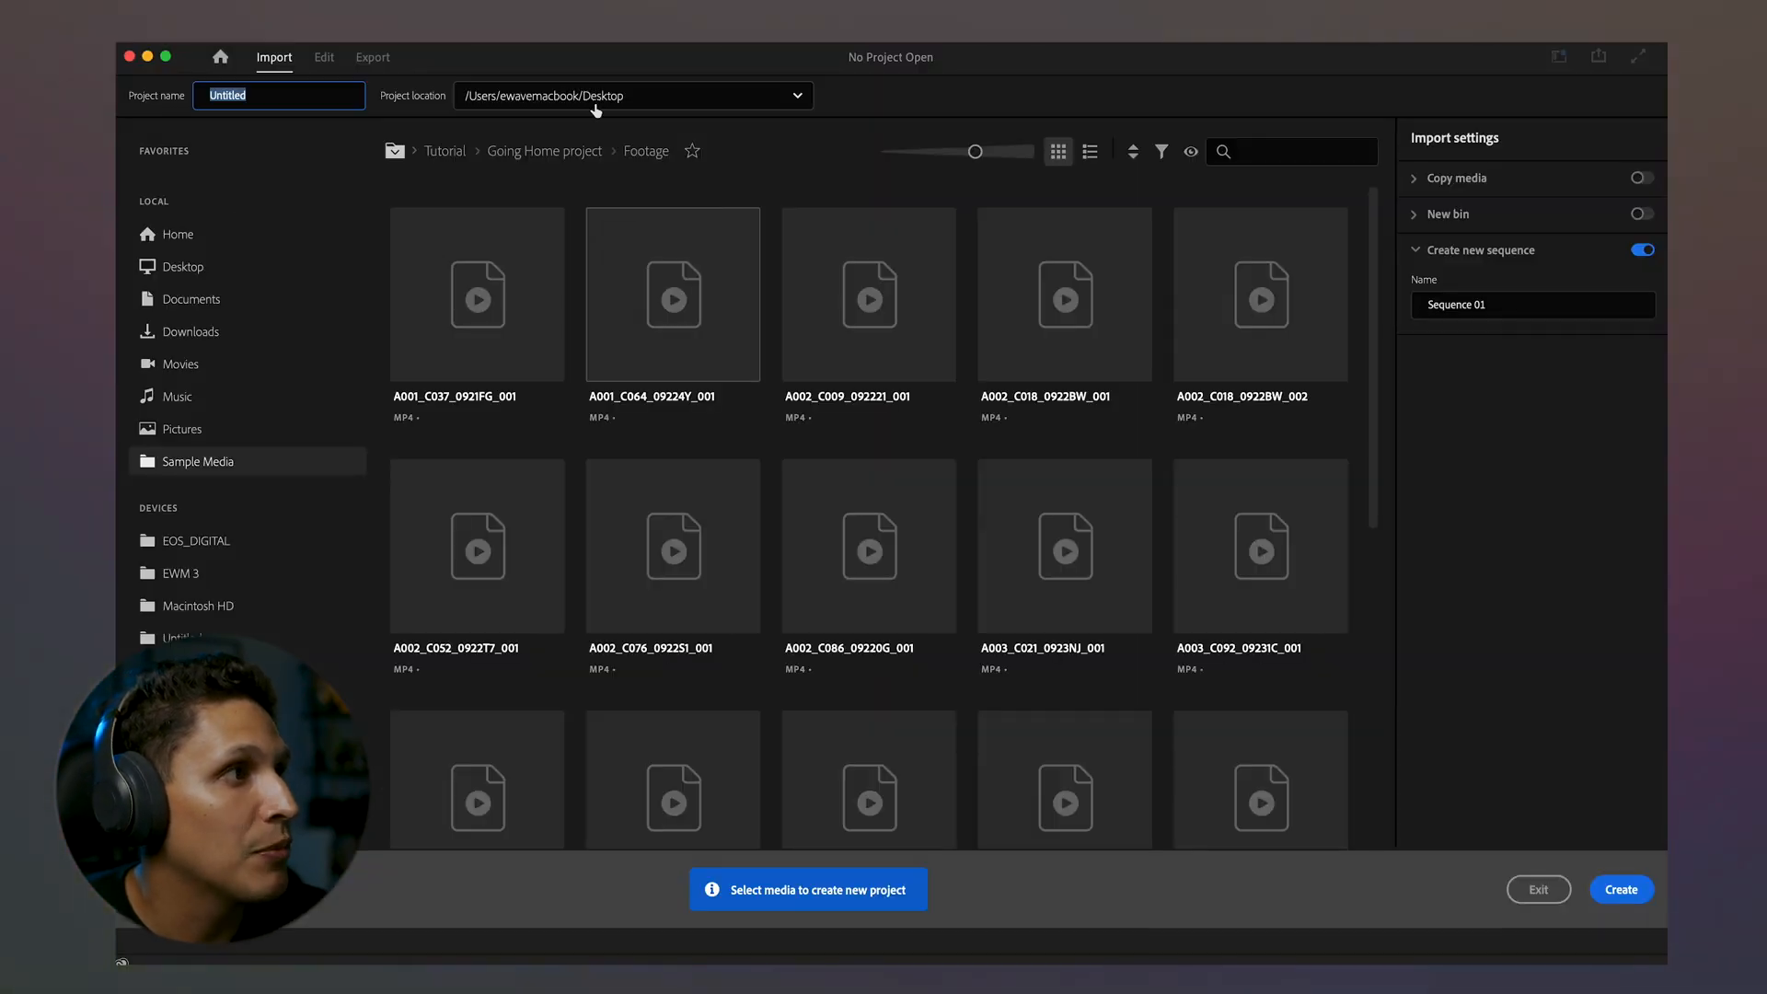
{"action": "type", "text": "1080P UPSCALE"}
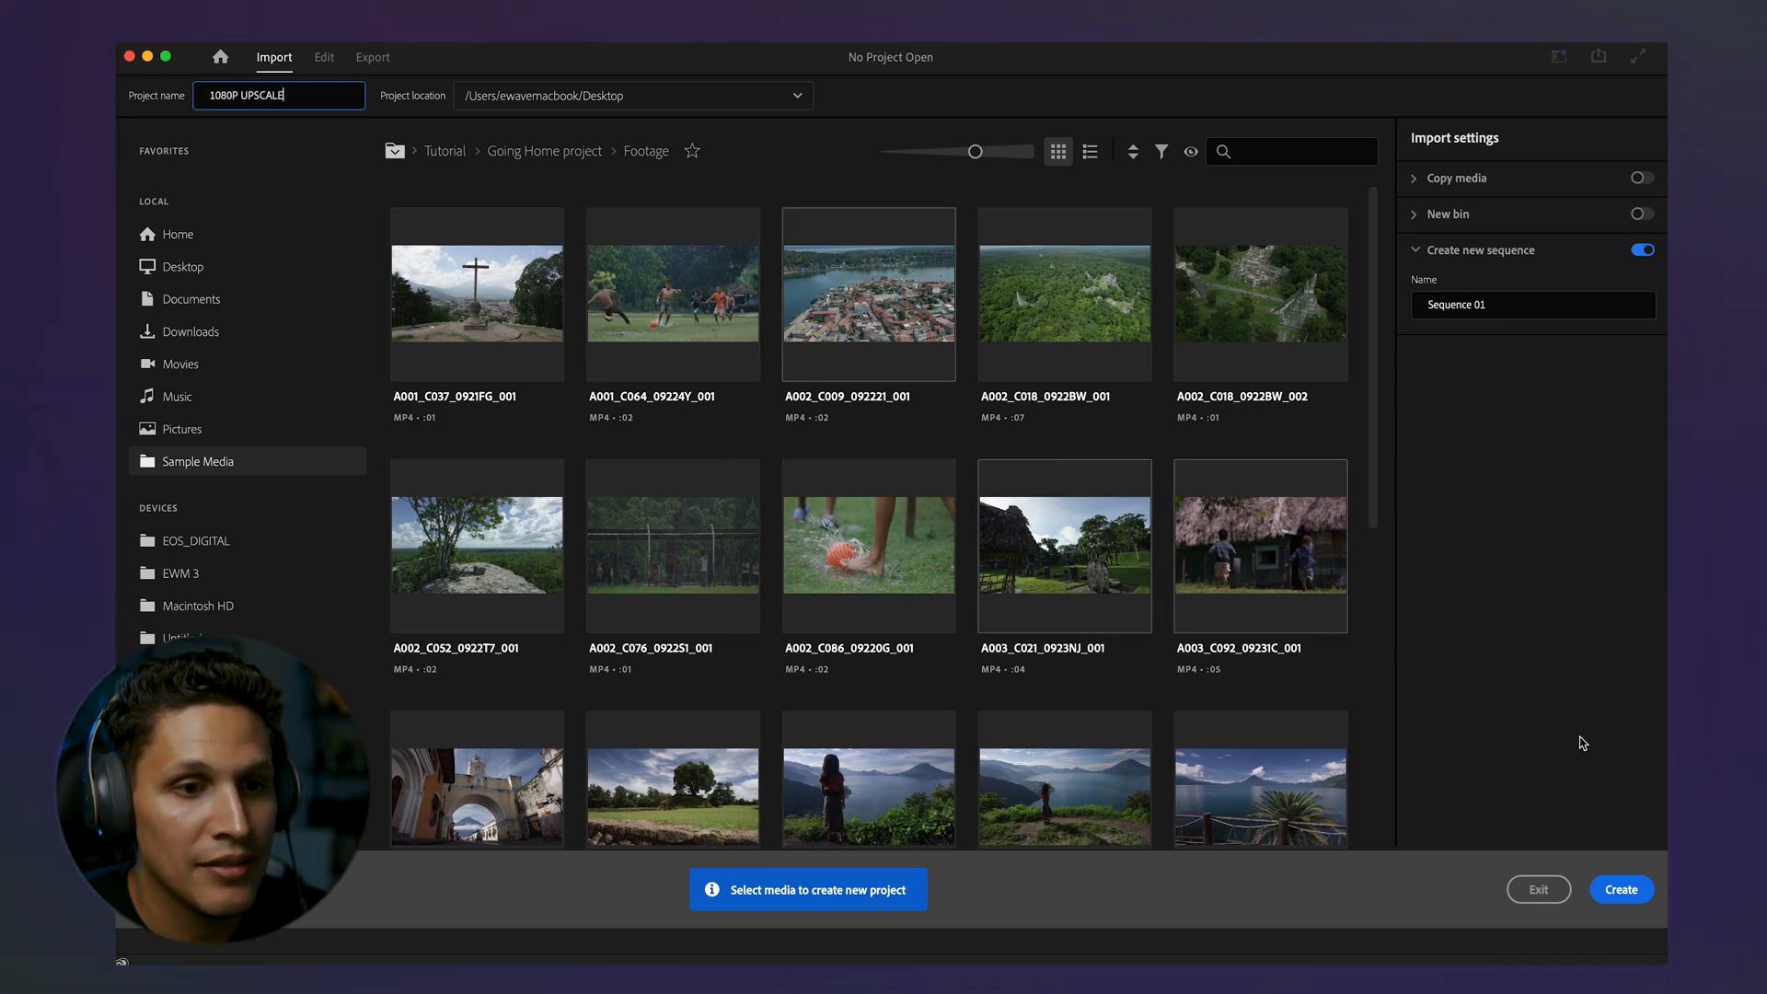
- Create the project, then a custom 3840×2160 sequence named 1080p Upscale
{"action": "left_click", "coordinate": [1620, 890]}
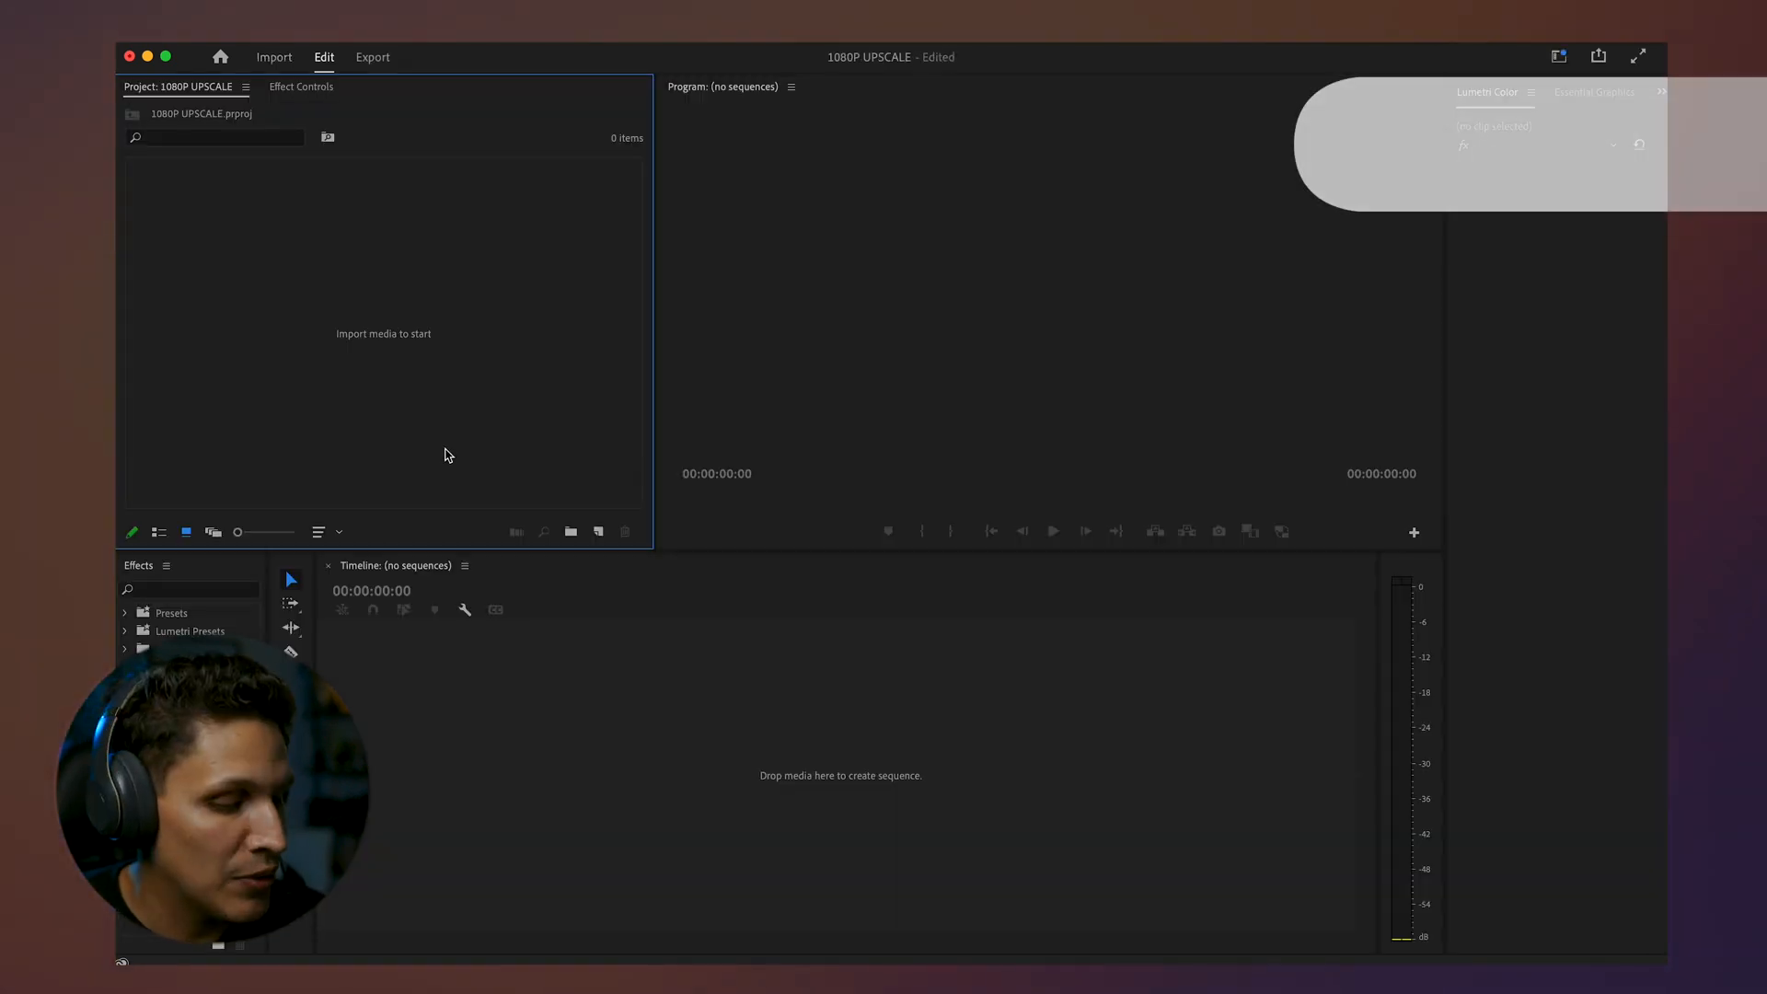
{"action": "key", "text": "cmd+n"}
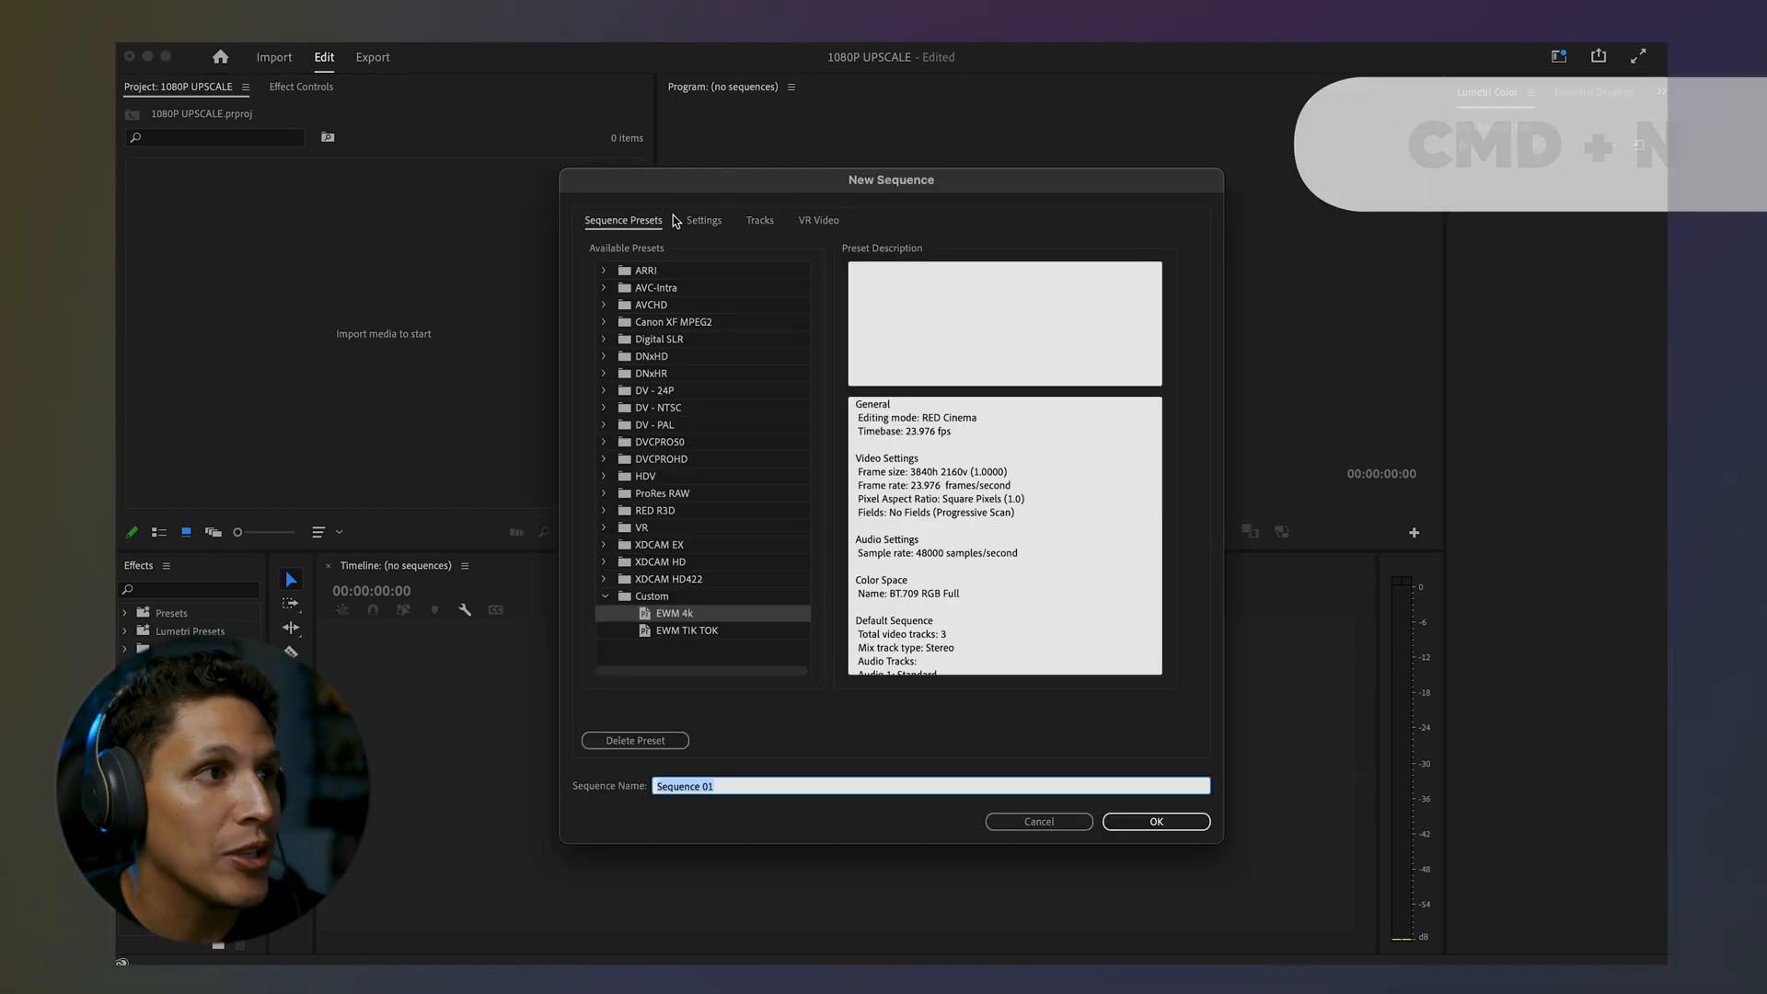
{"action": "left_click", "coordinate": [701, 219]}
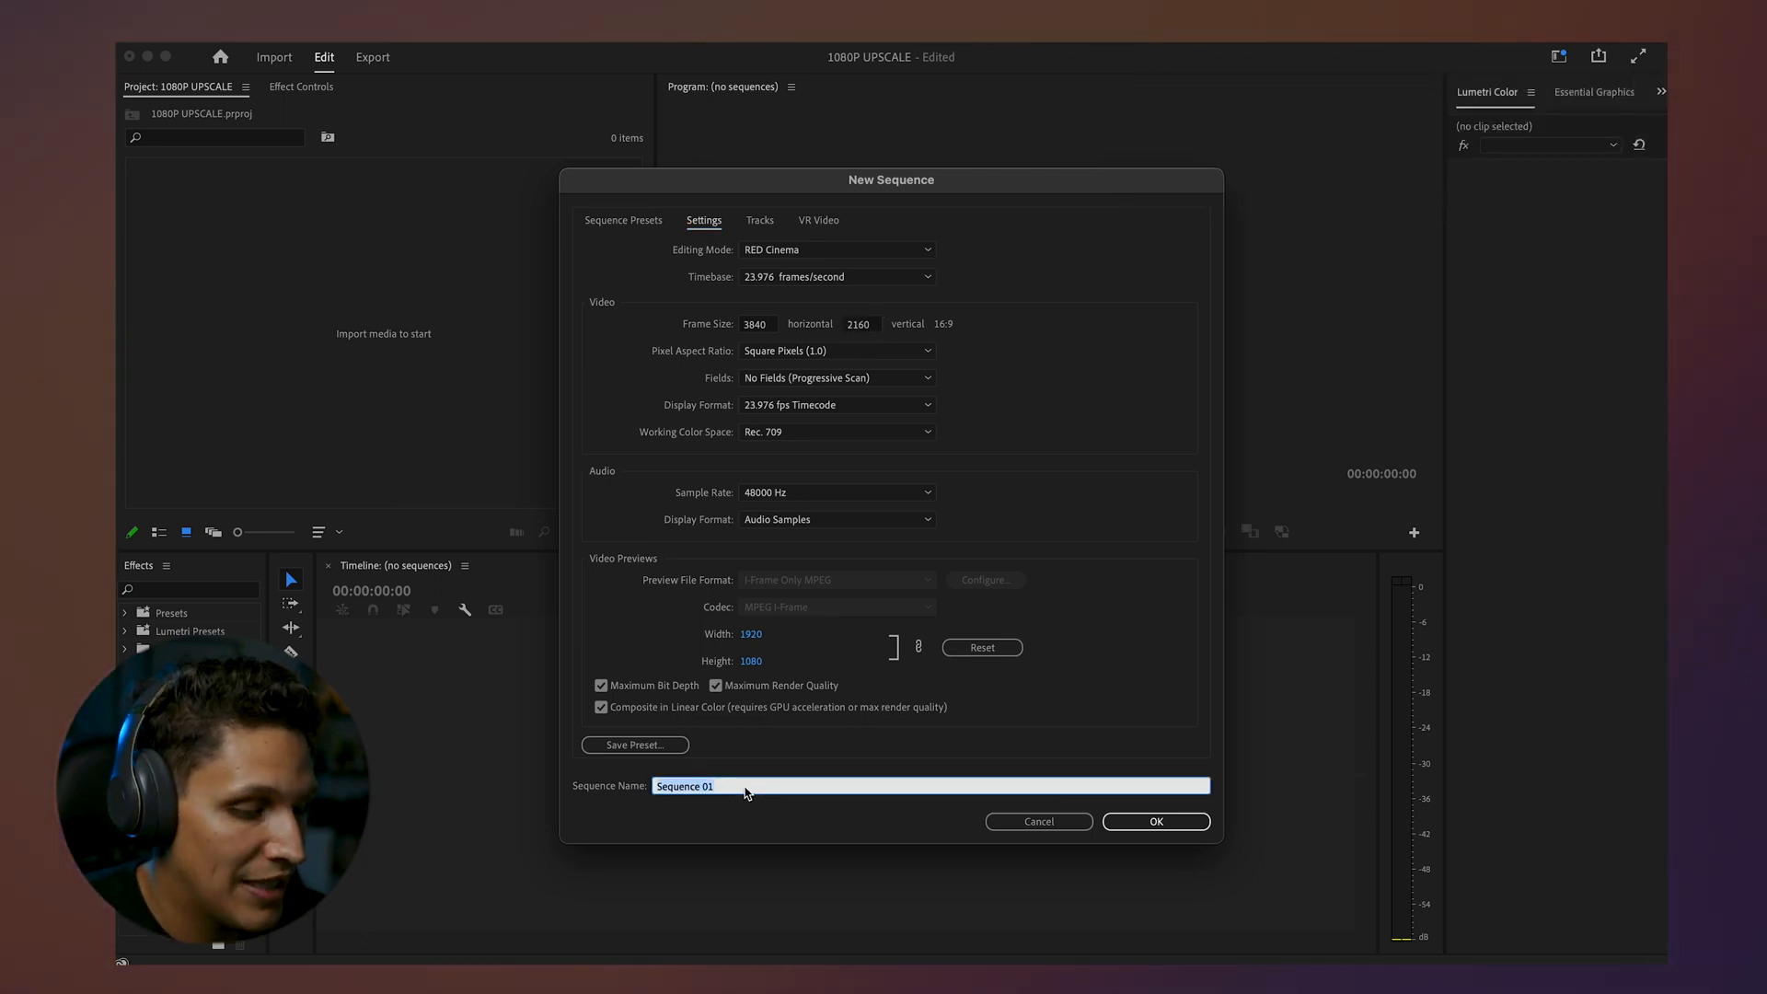
{"action": "type", "text": "1080p Upscale"}
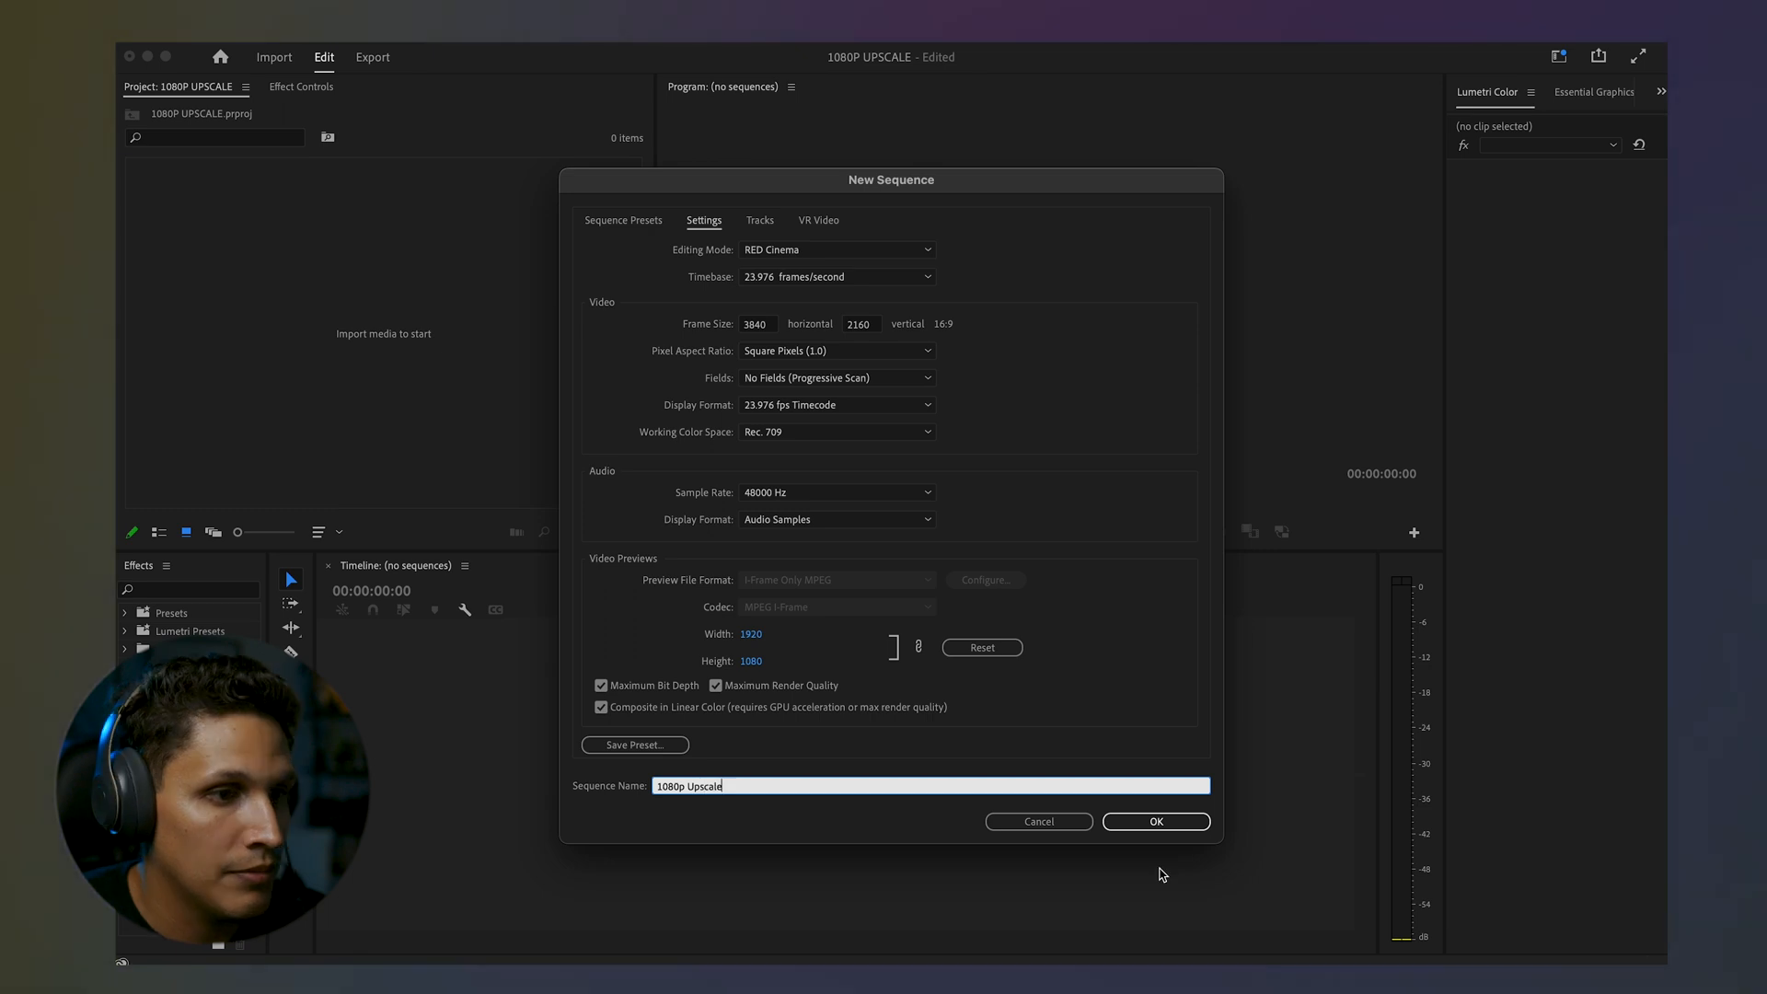
{"action": "left_click", "coordinate": [1156, 821]}
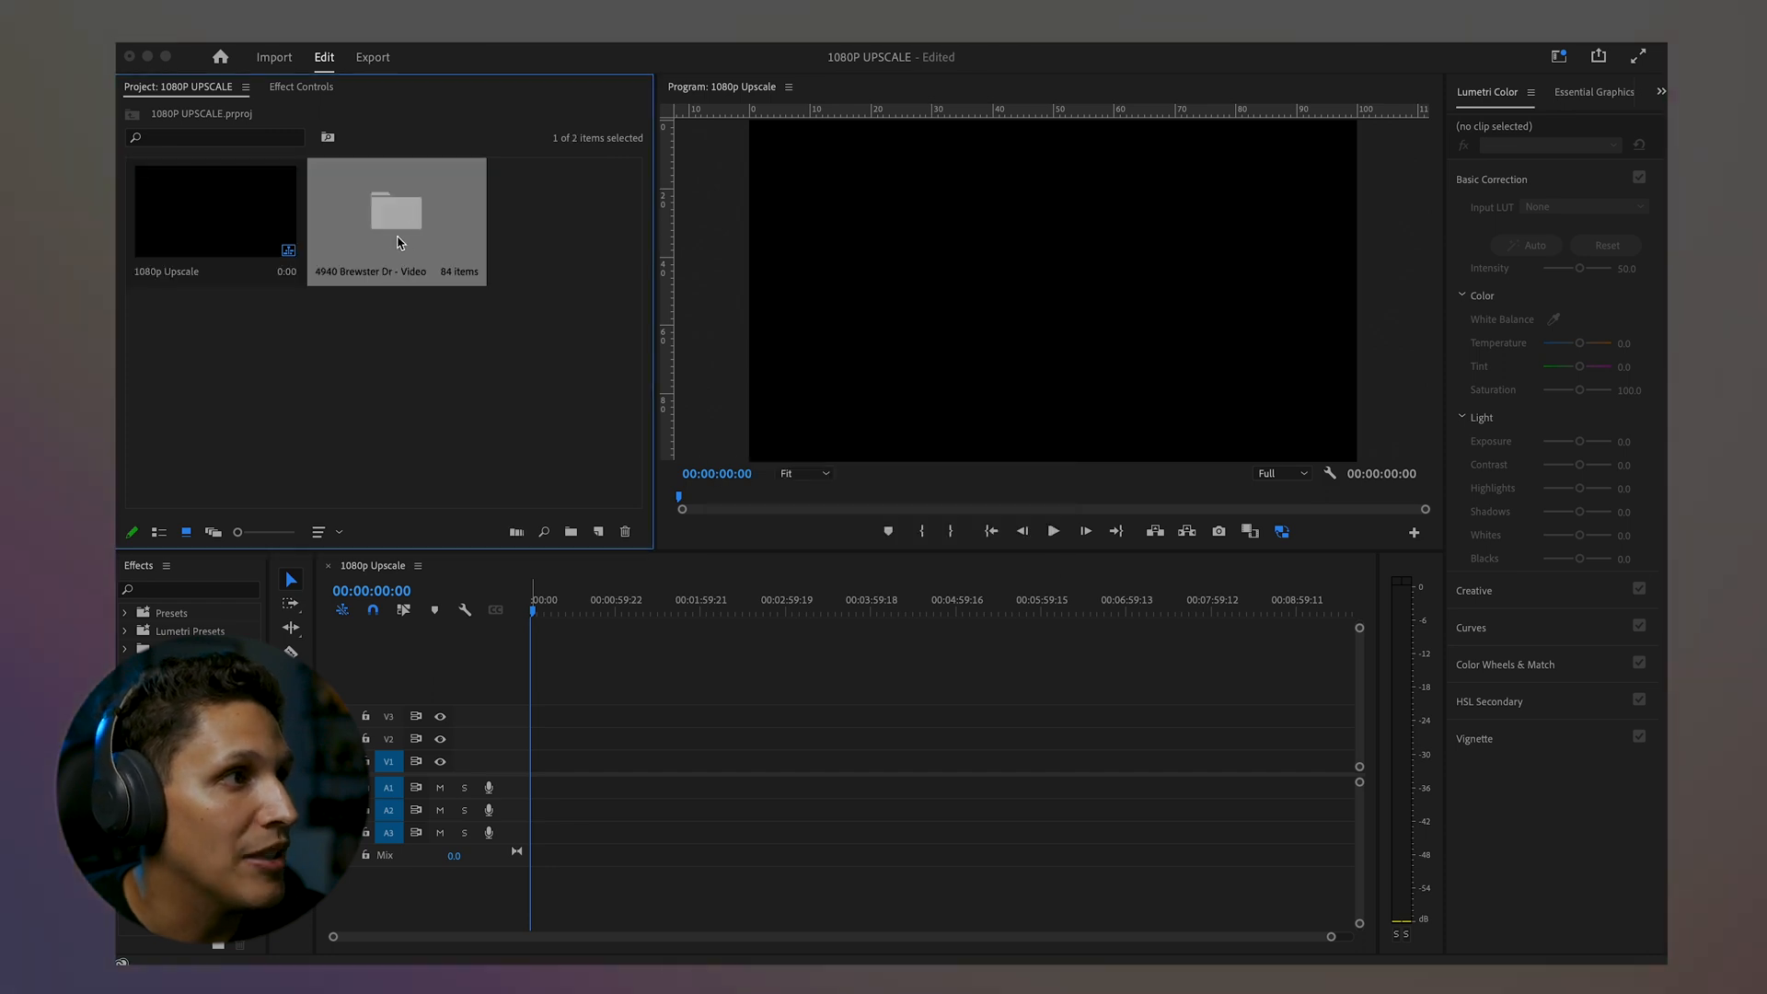
{"action": "key", "text": "cmd+a"}
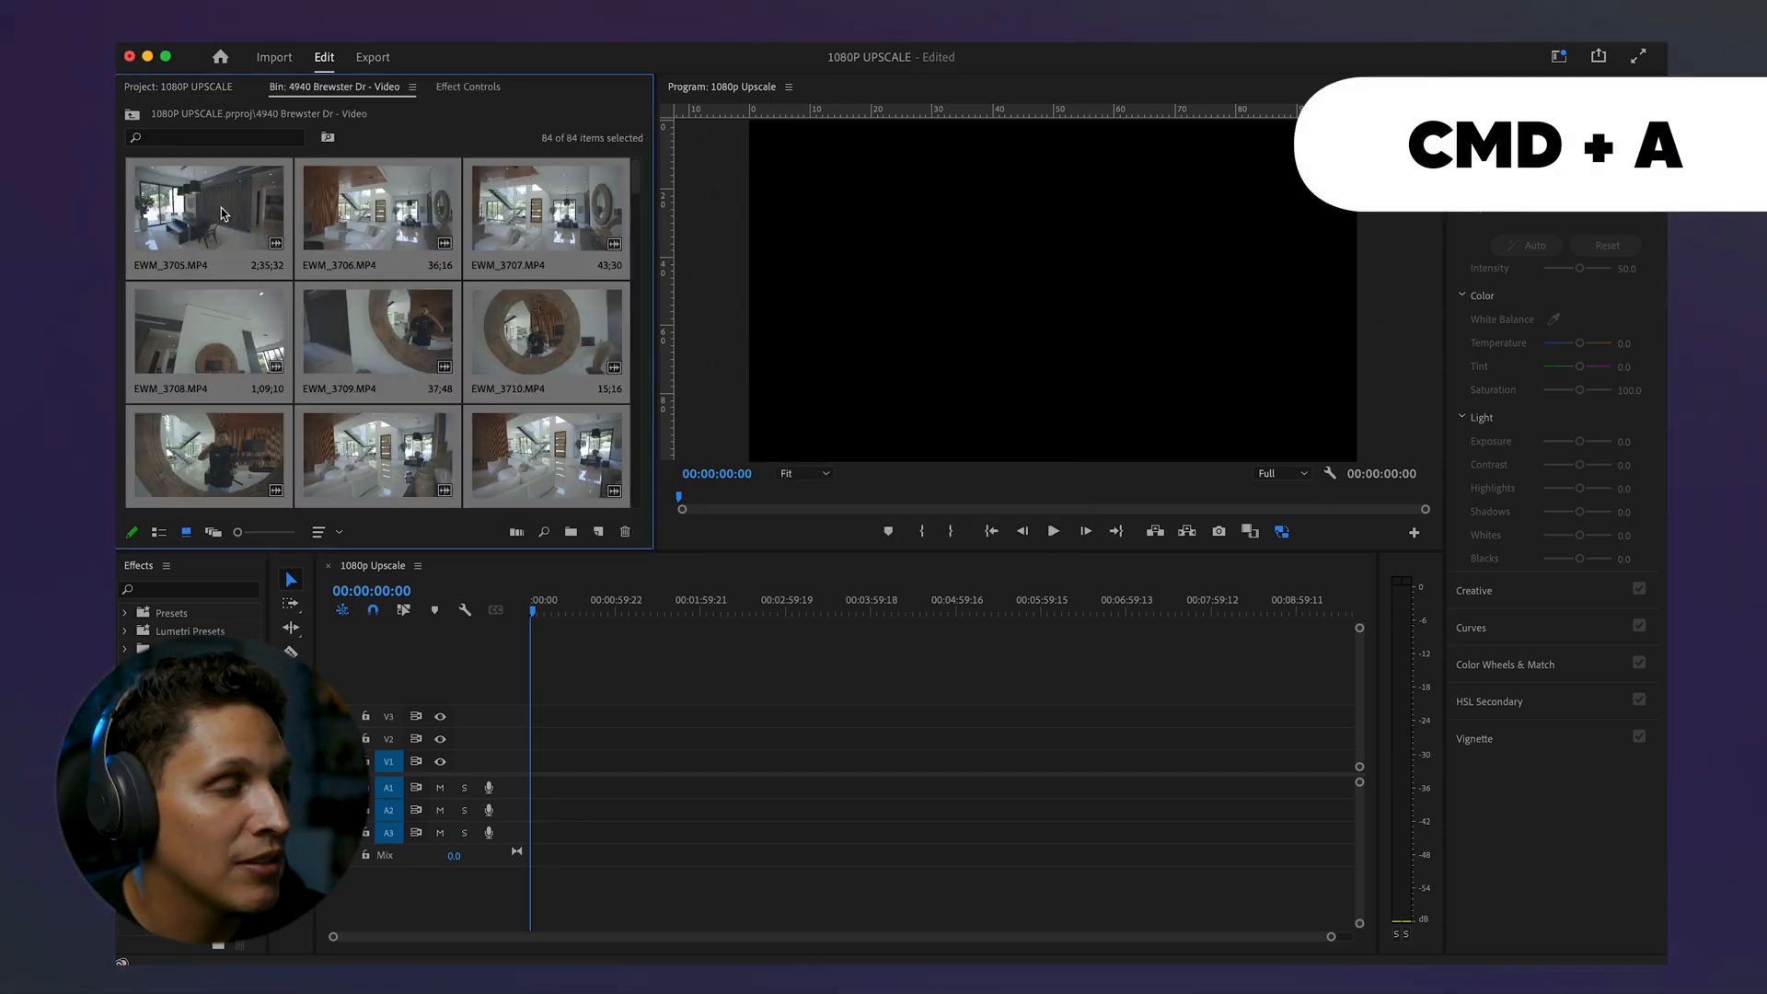
{"action": "key", "text": "cmd+a"}
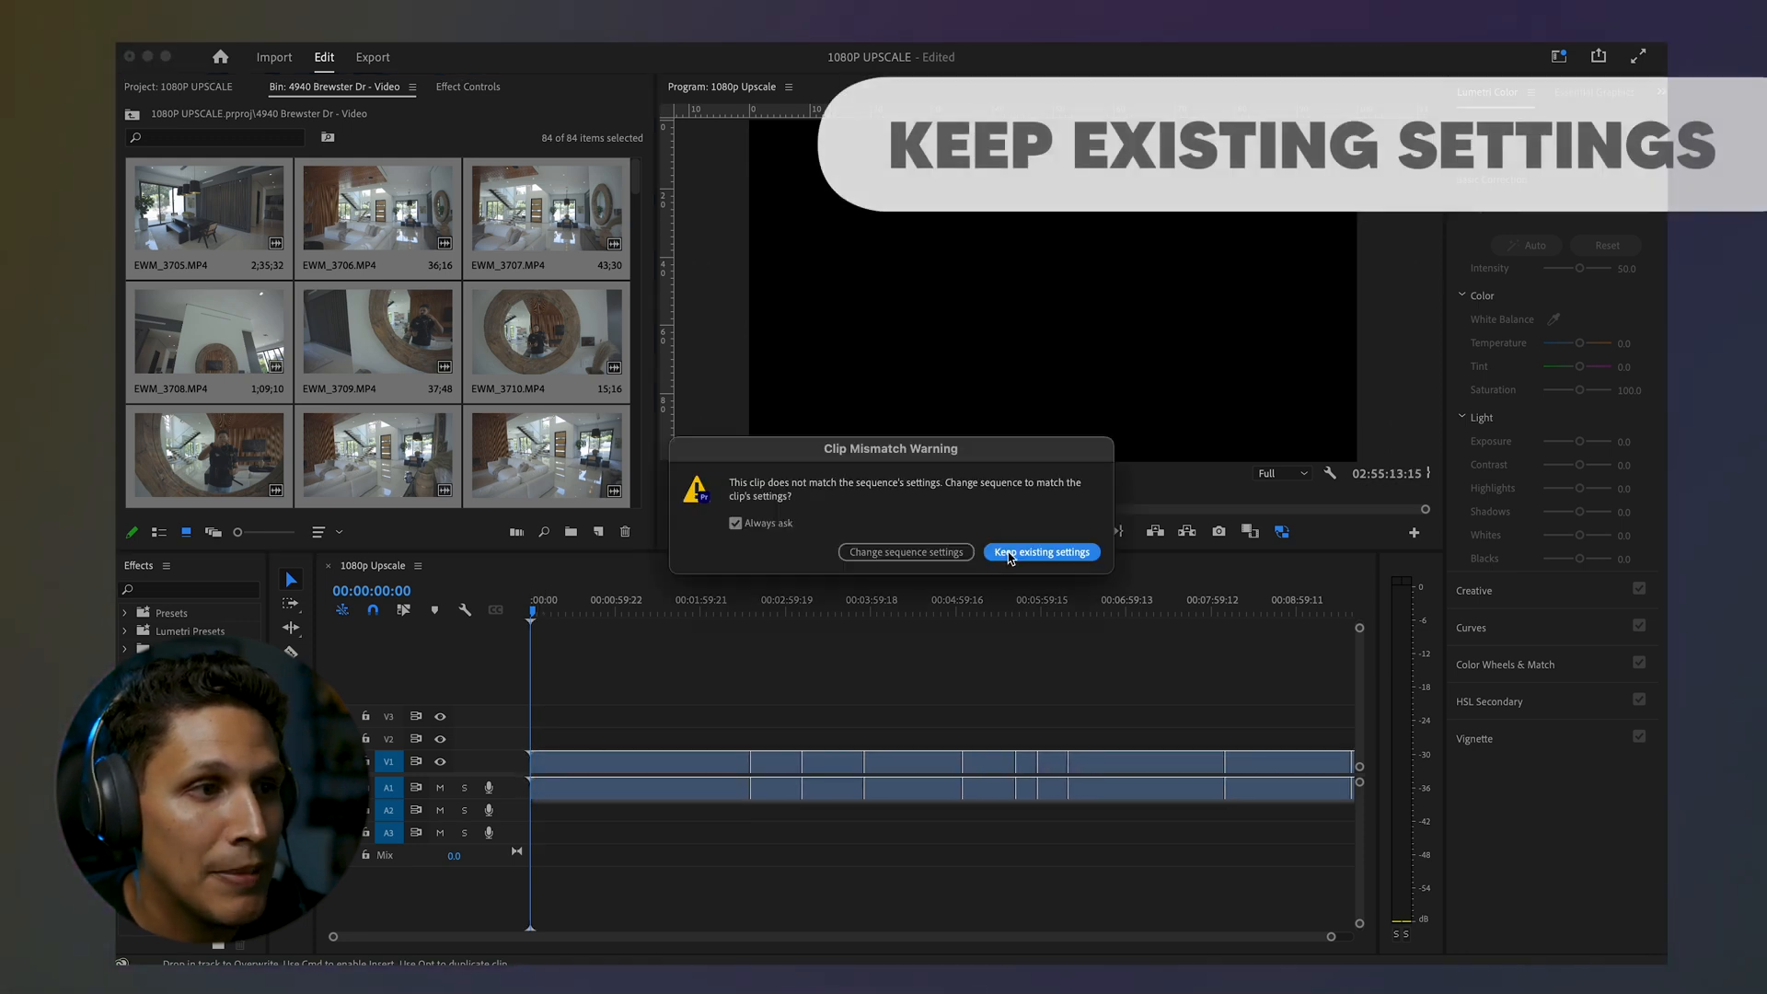
{"action": "left_click", "coordinate": [1038, 553]}
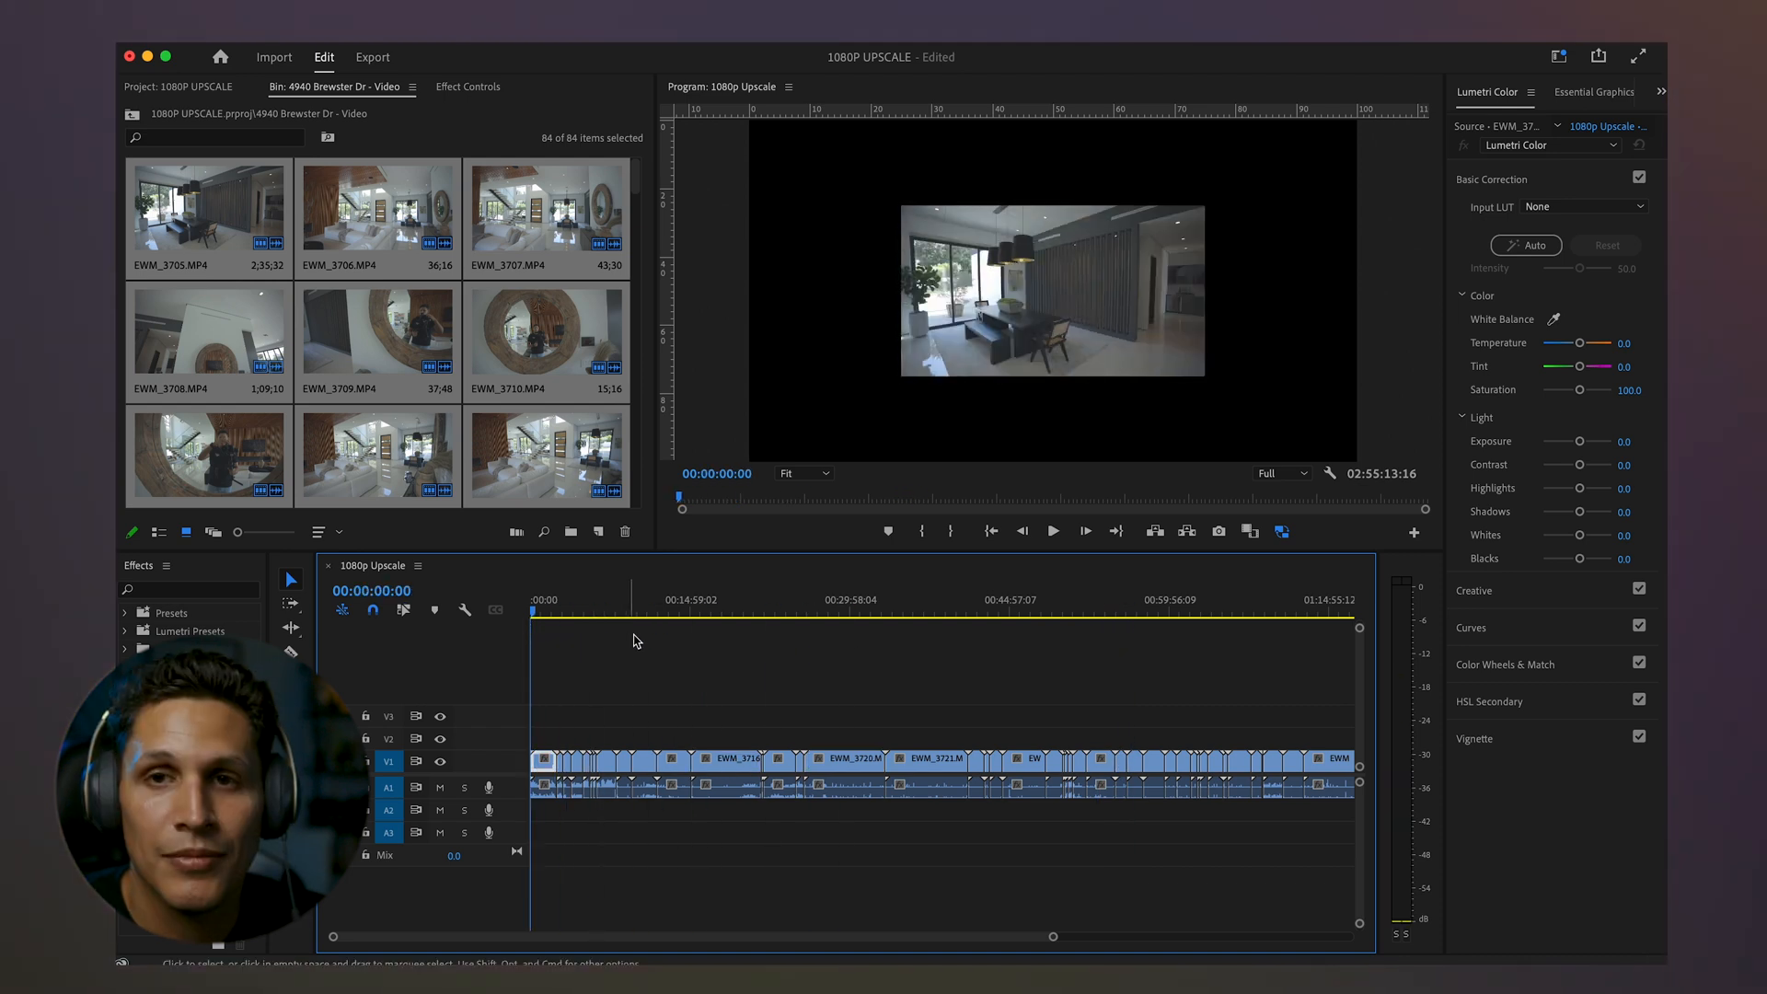
- Scale every timeline clip to the 4K frame with Set to Frame Size
{"action": "key", "text": "cmd+a"}
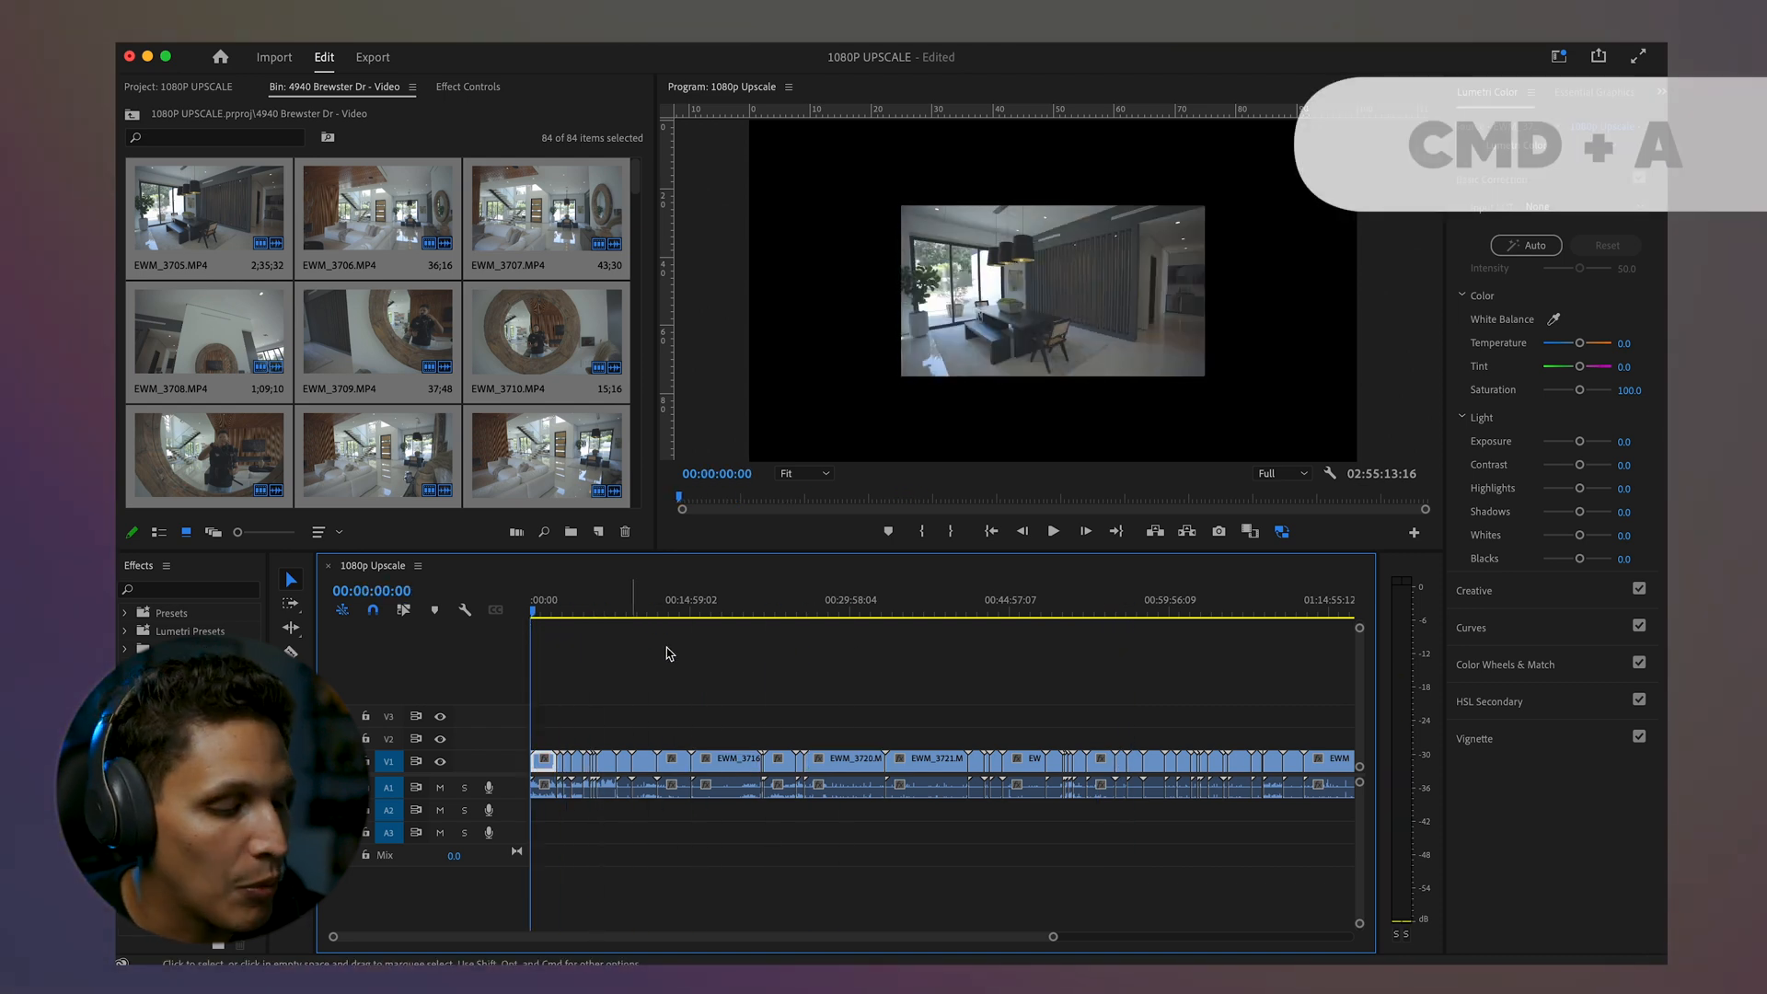
{"action": "key", "text": "cmd+a"}
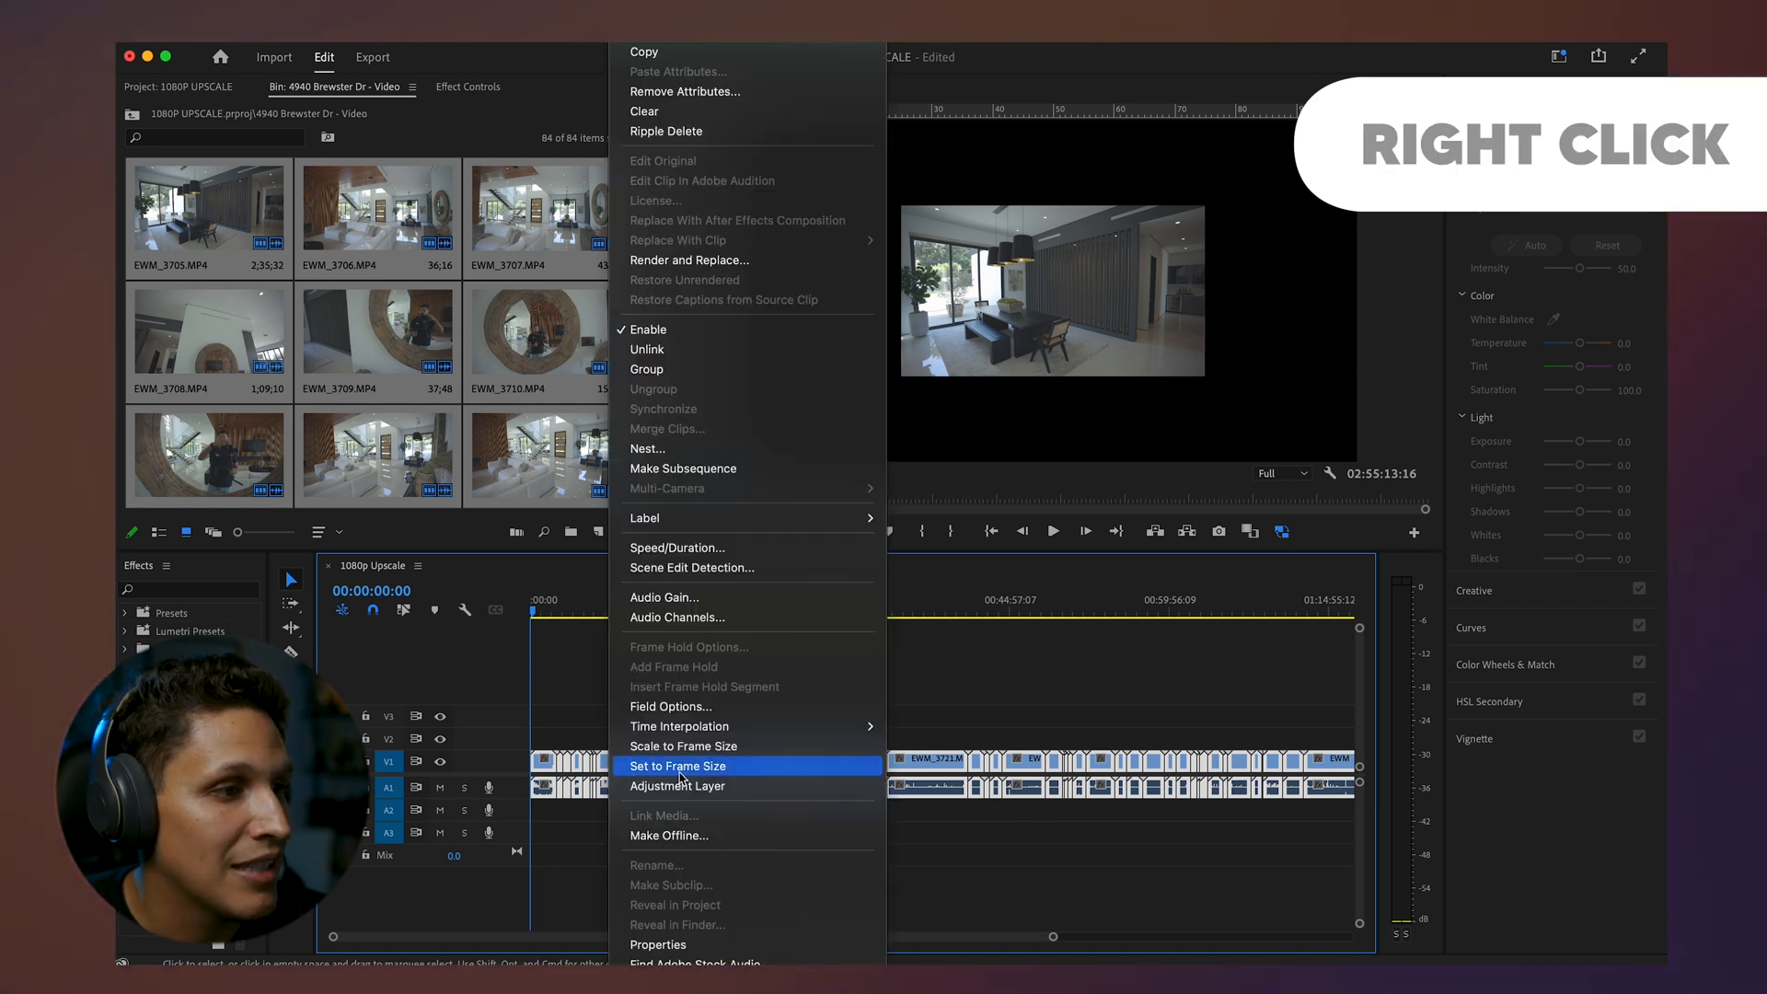
{"action": "left_click", "coordinate": [677, 766]}
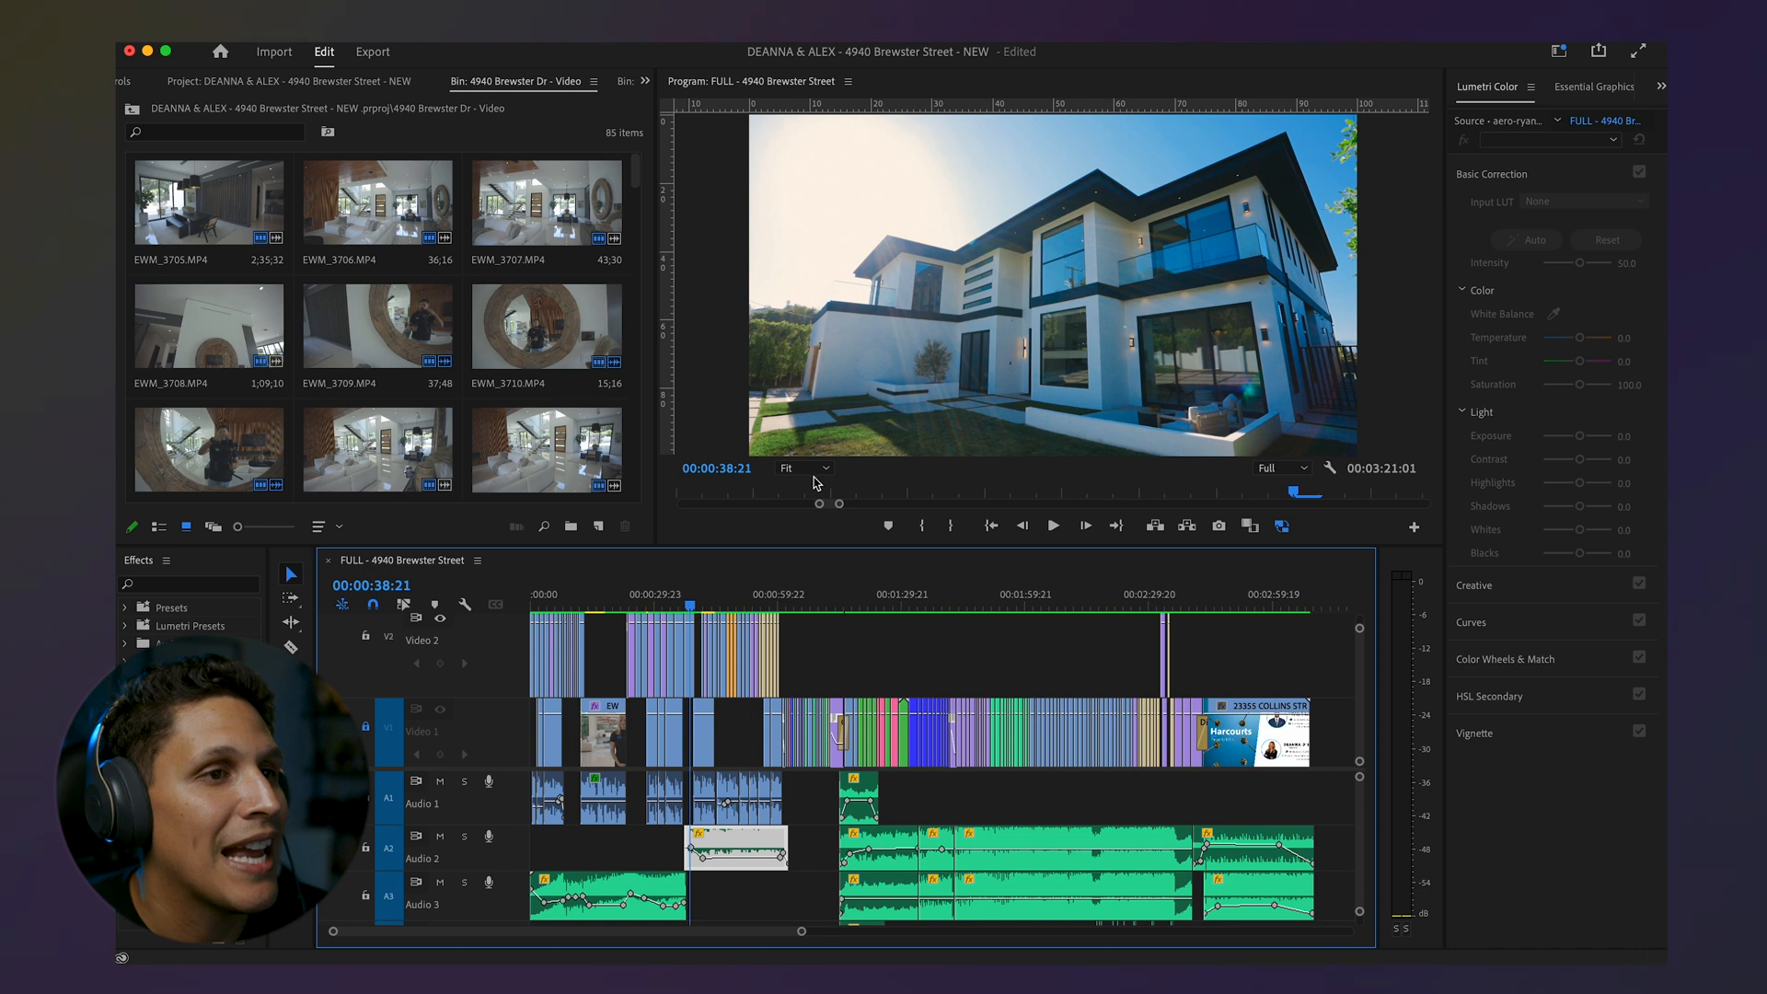
{"action": "mouse_move", "coordinate": [950, 467]}
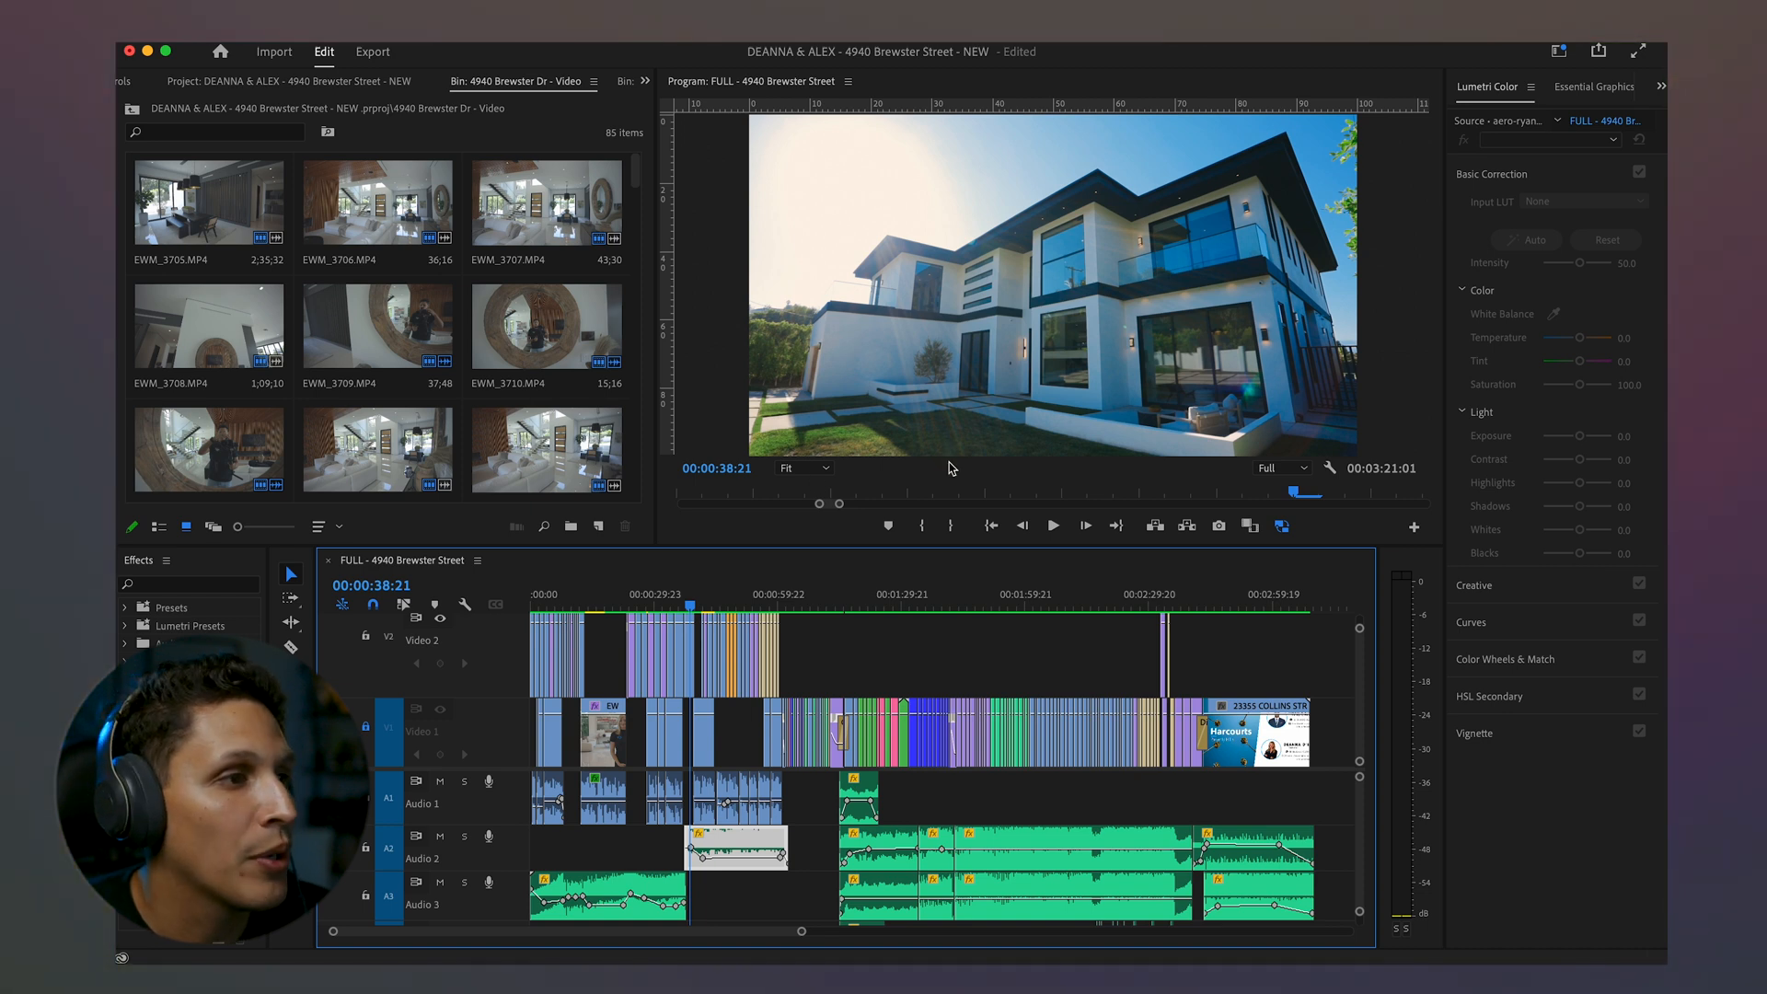
{"action": "key", "text": "cmd+m"}
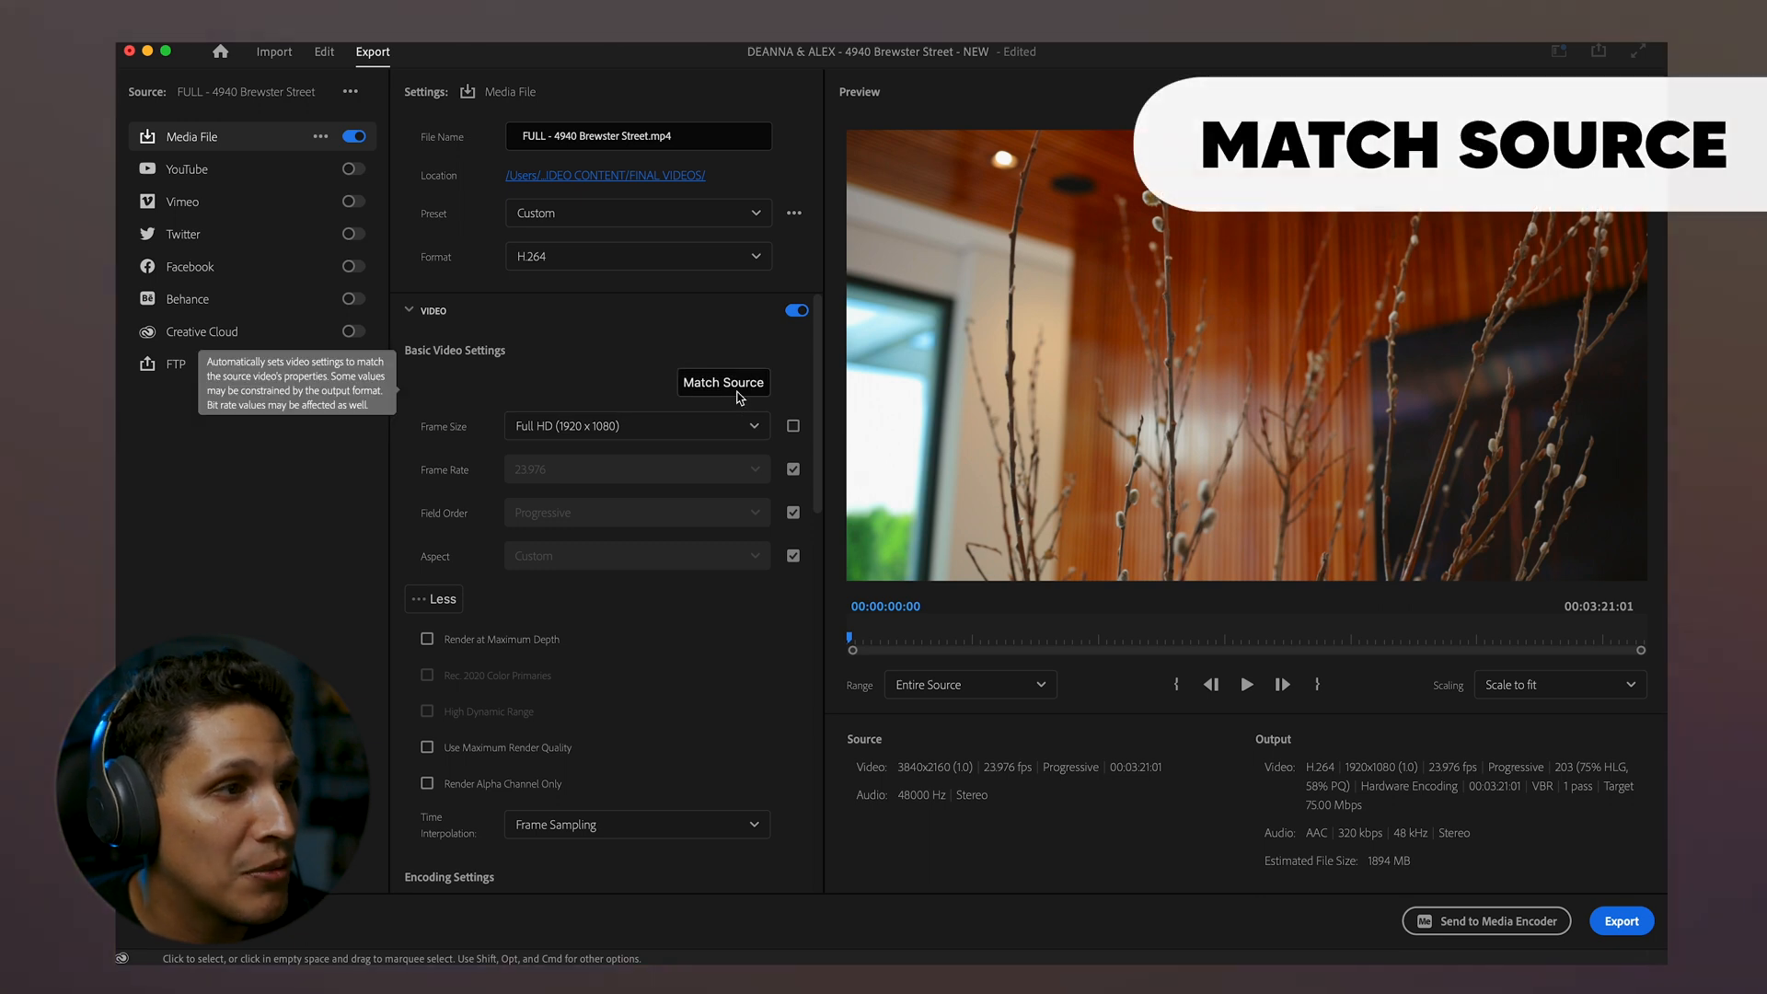
- Match the H.264 export's video settings to the 3840×2160 source
{"action": "left_click", "coordinate": [721, 383]}
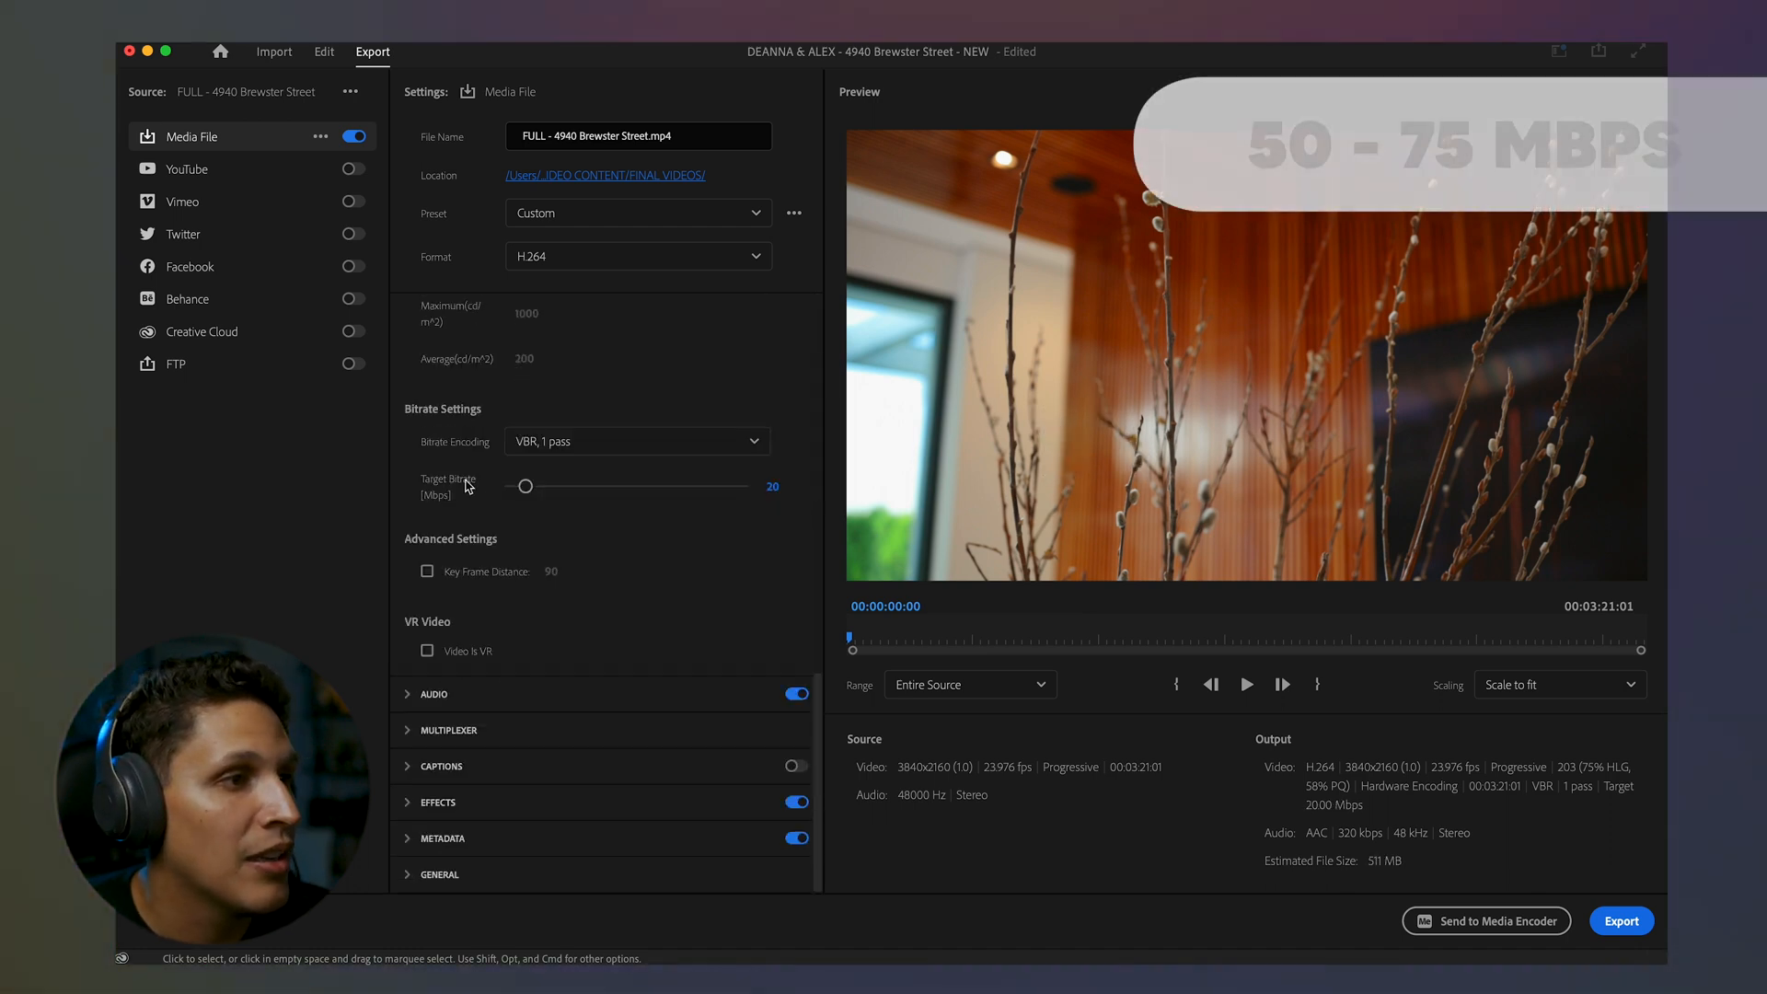
- Set the export's target bitrate to 75 Mbps
{"action": "left_click", "coordinate": [773, 485]}
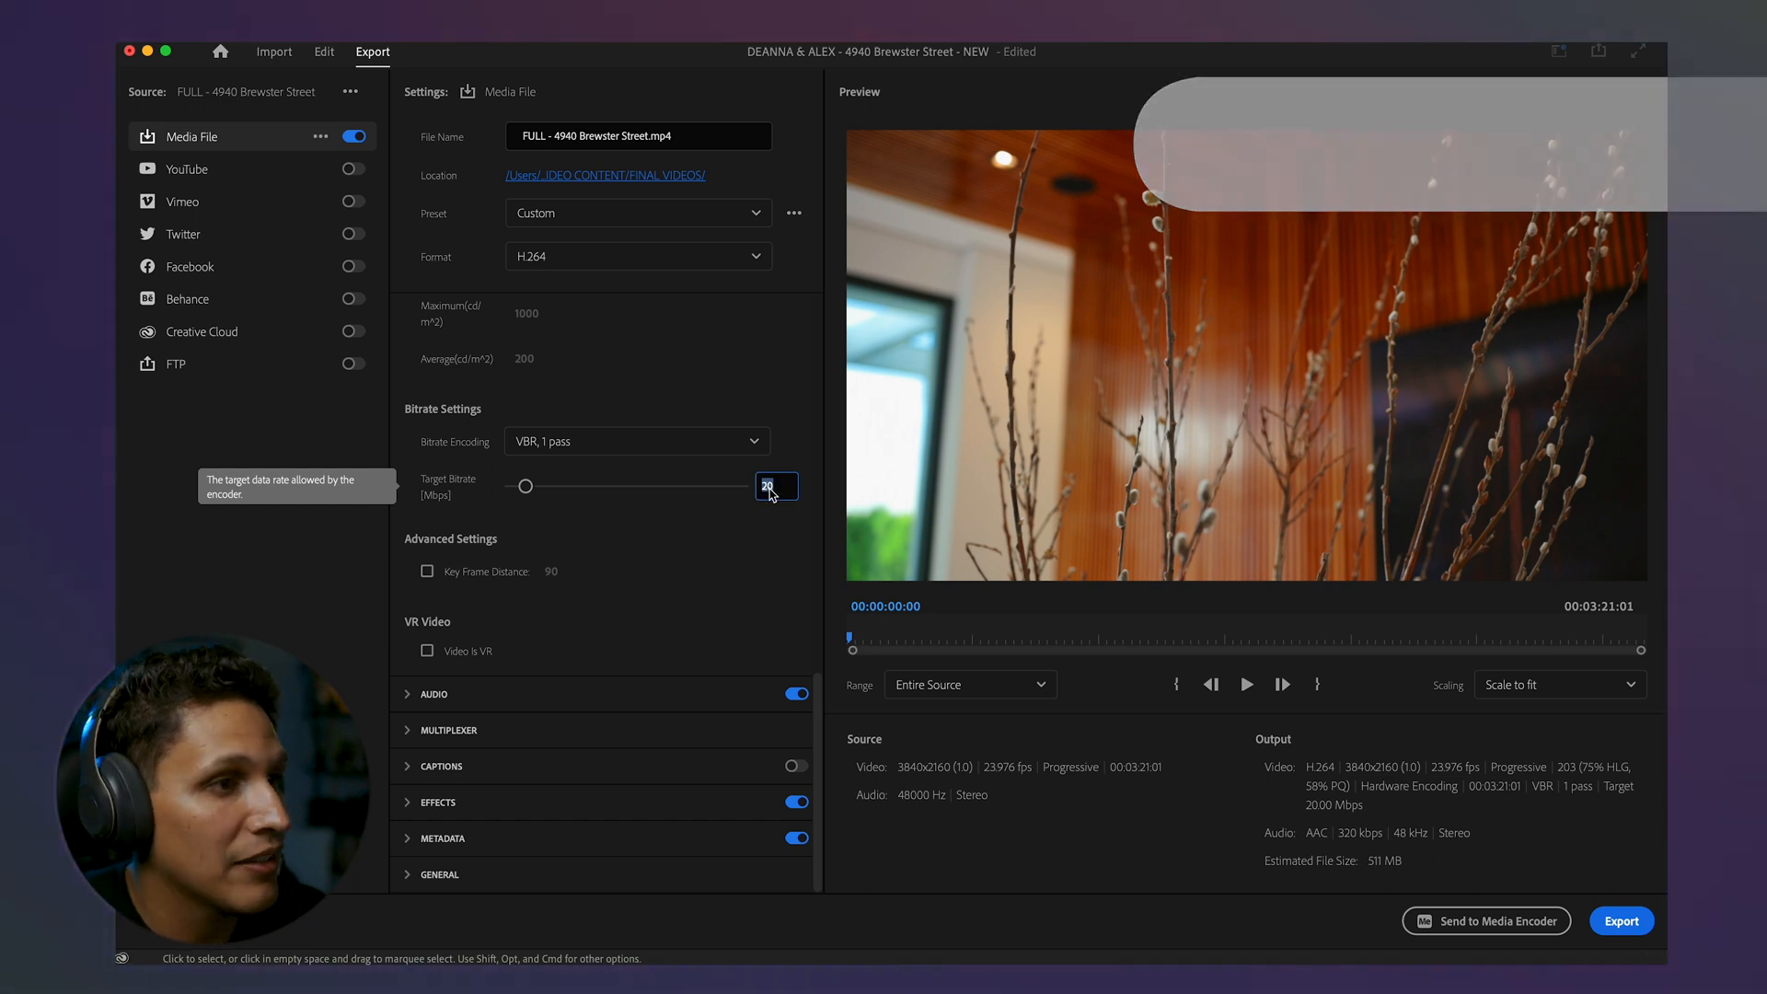
{"action": "type", "text": "75"}
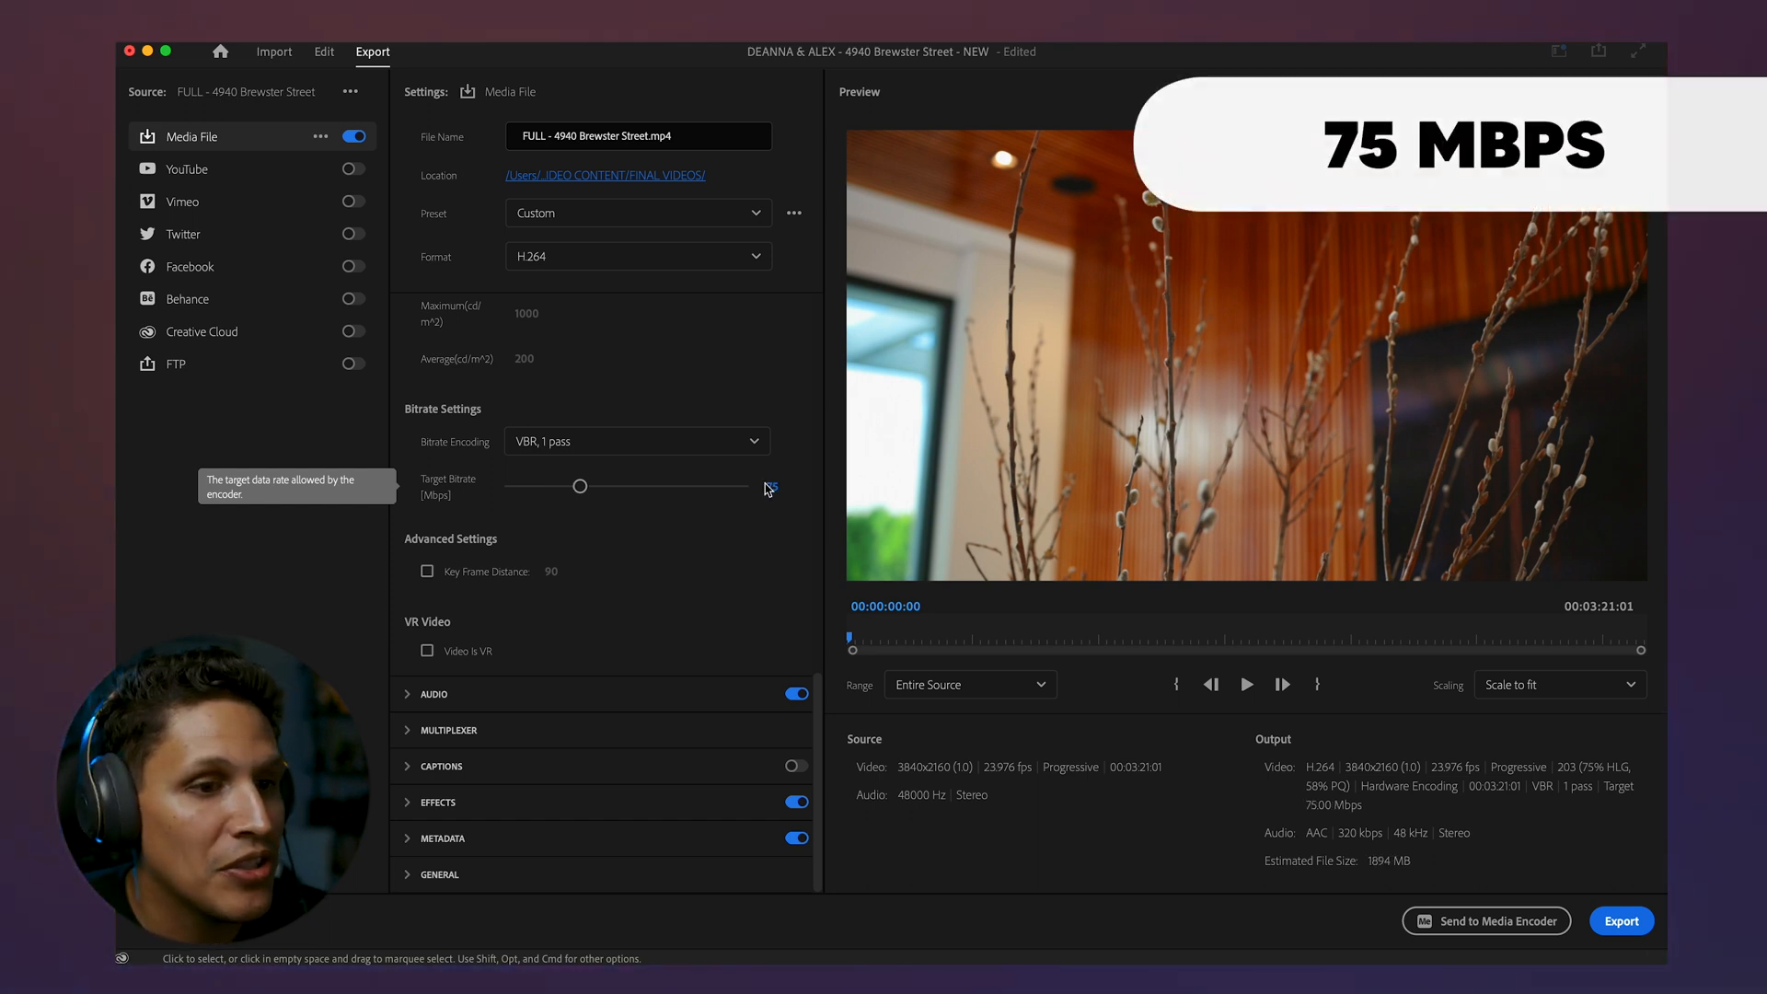